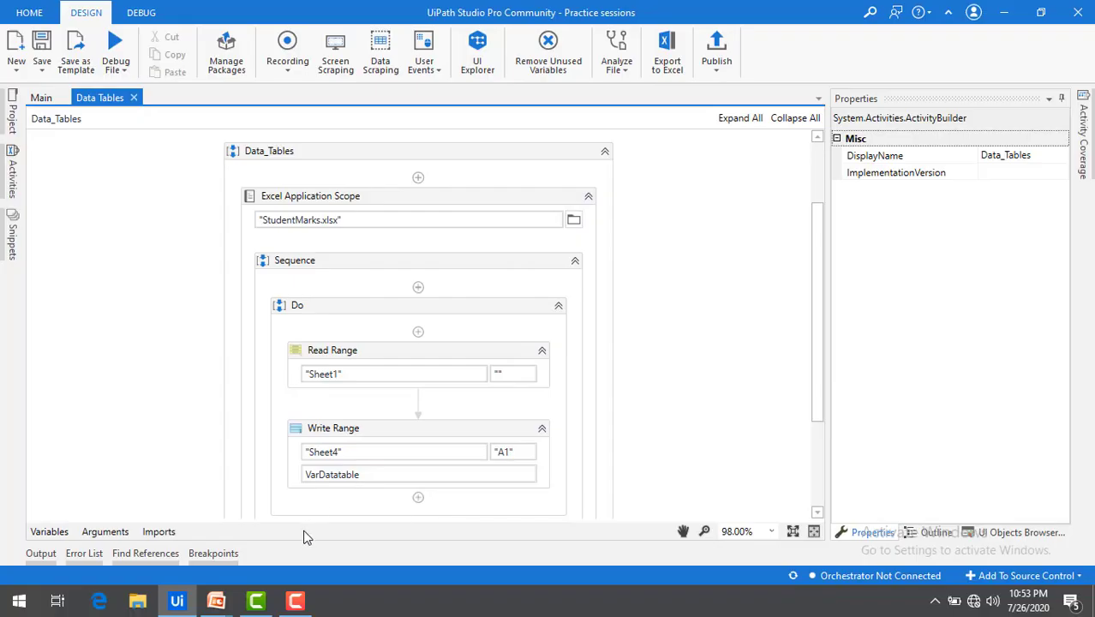
mouse_move(336, 212)
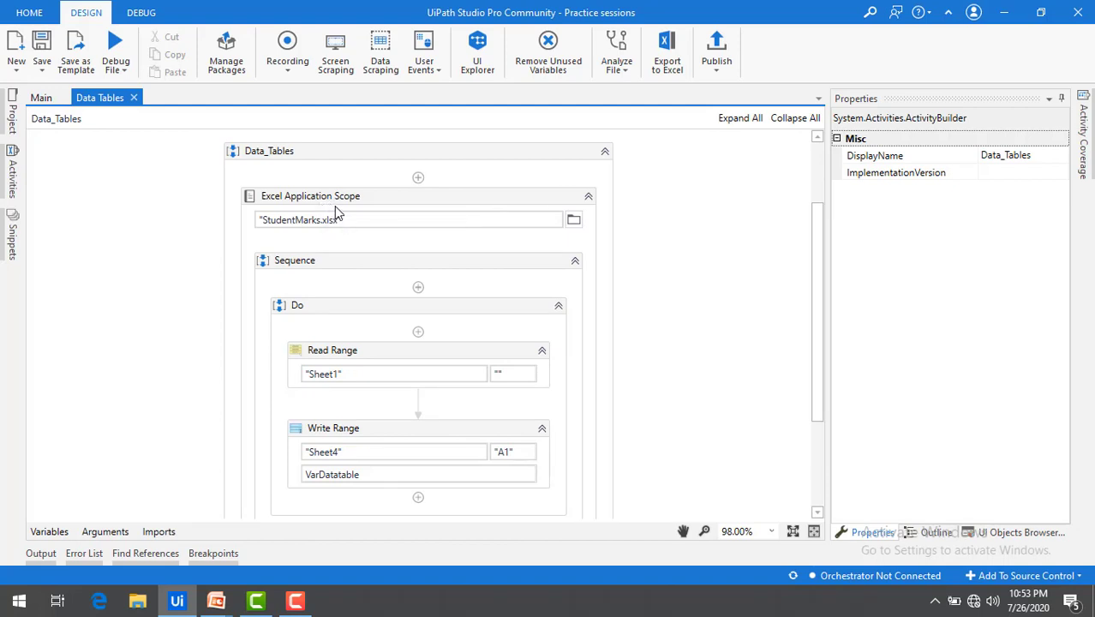
mouse_move(285, 232)
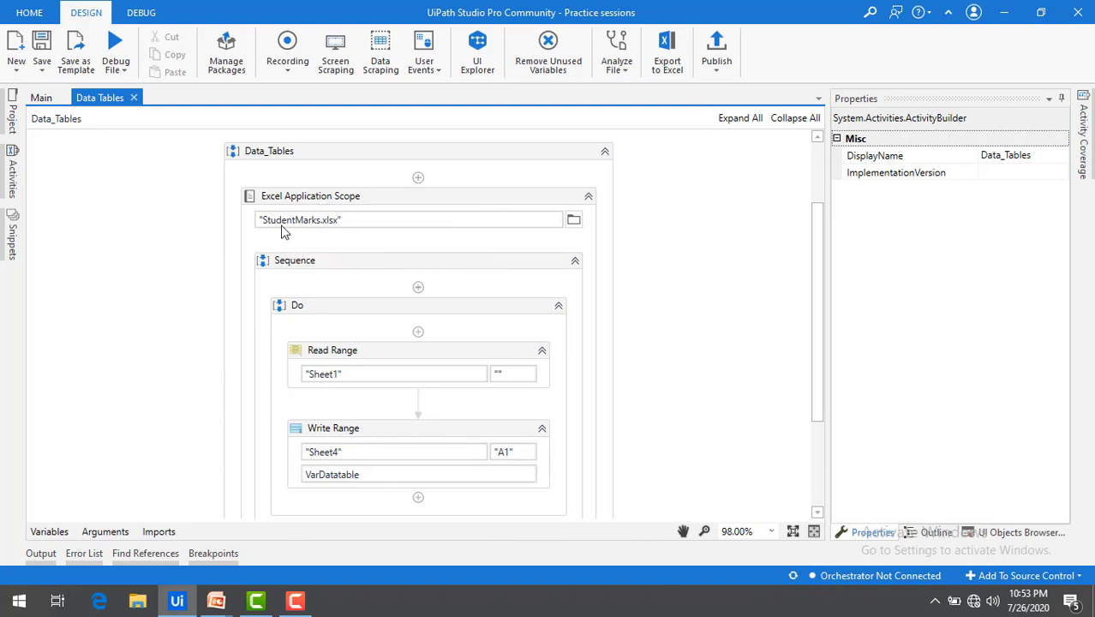
mouse_move(317, 219)
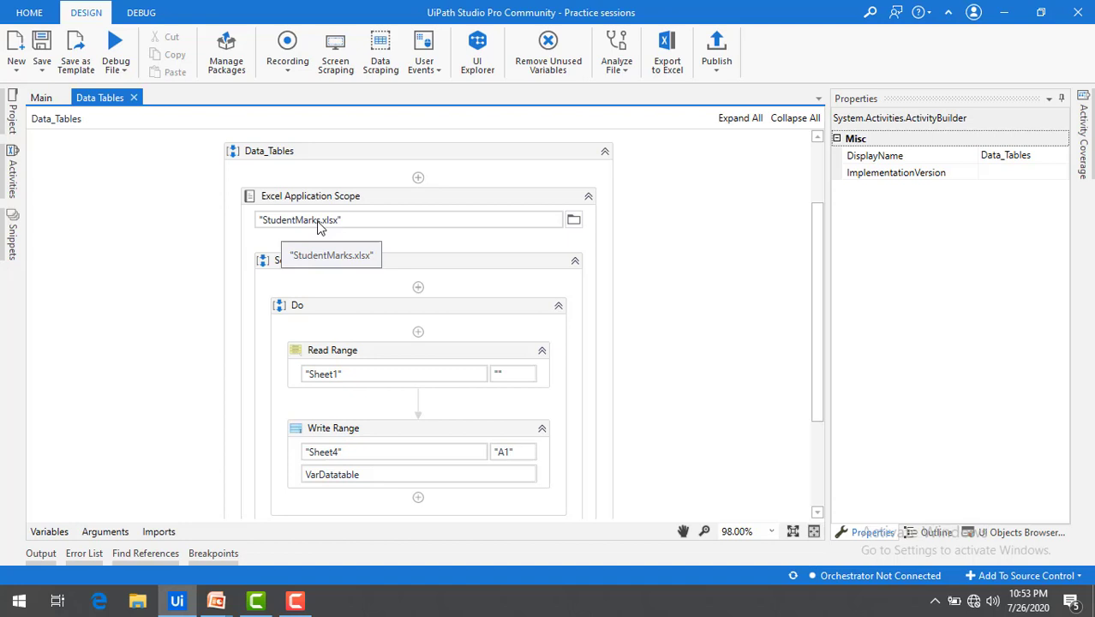
mouse_move(307, 306)
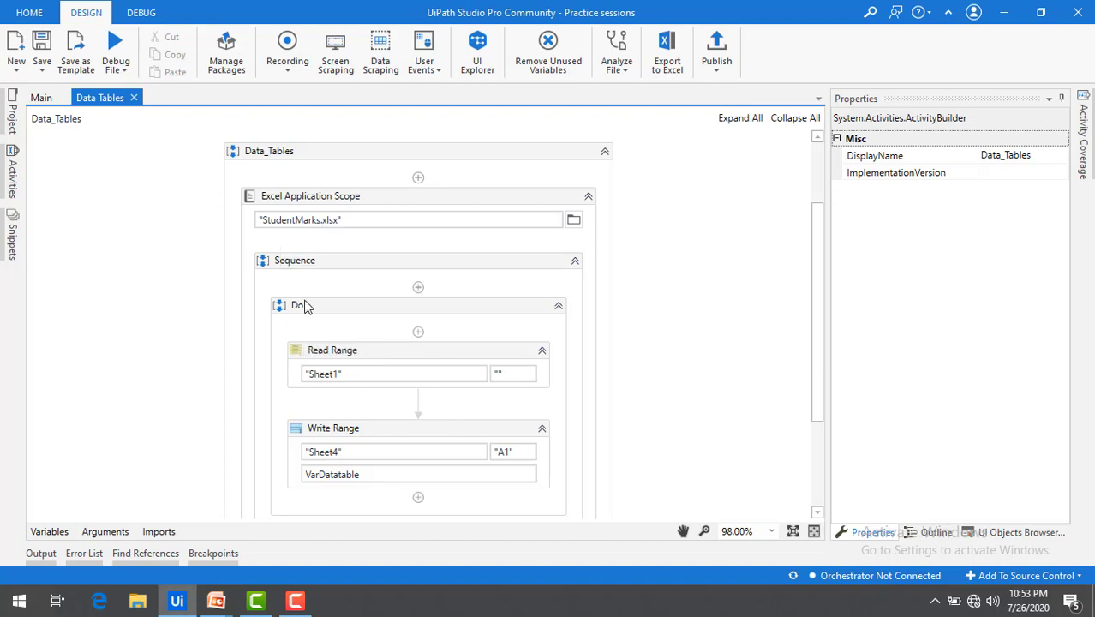
mouse_move(314, 260)
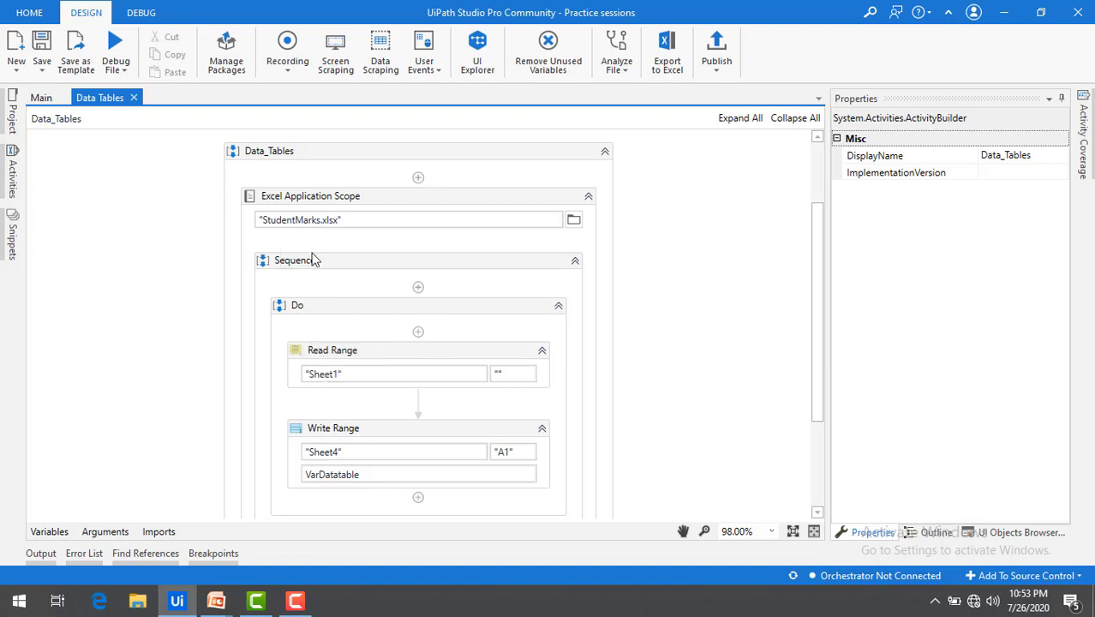
mouse_move(324, 362)
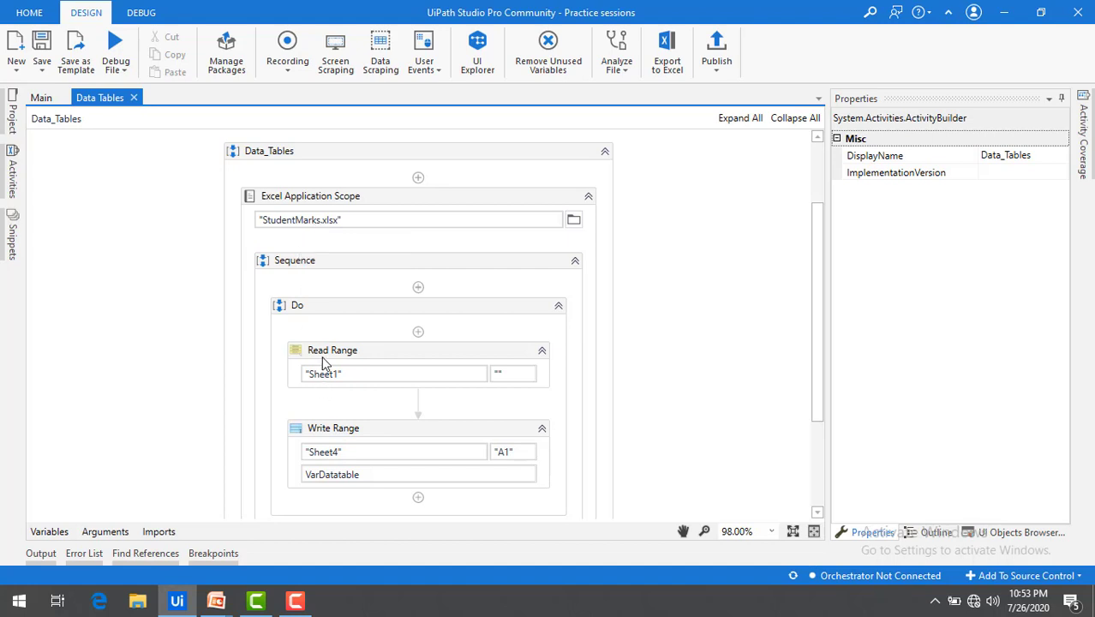
mouse_move(347, 360)
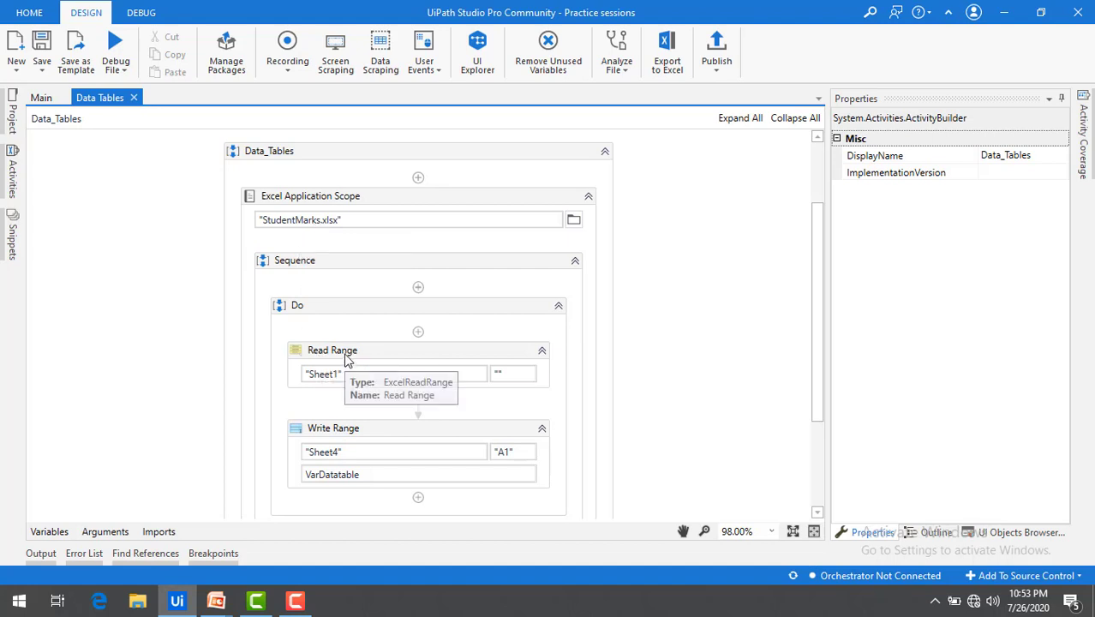
Inspect Read Range's Output DataTable, then Write Range's VarDatatable input to Sheet4 at A1
click(331, 350)
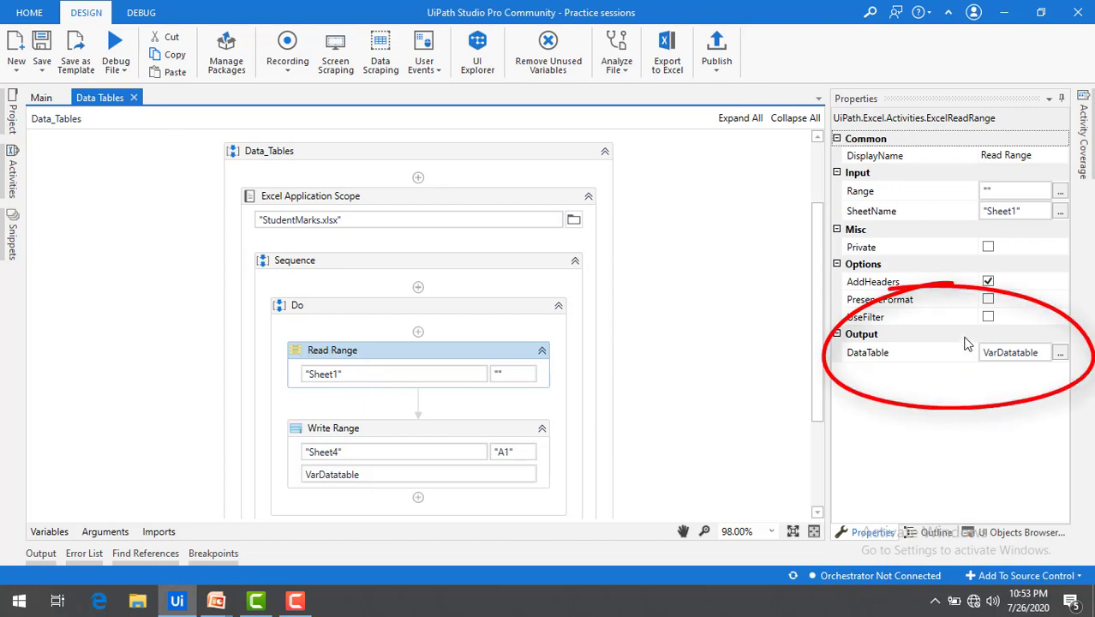
mouse_move(1015, 353)
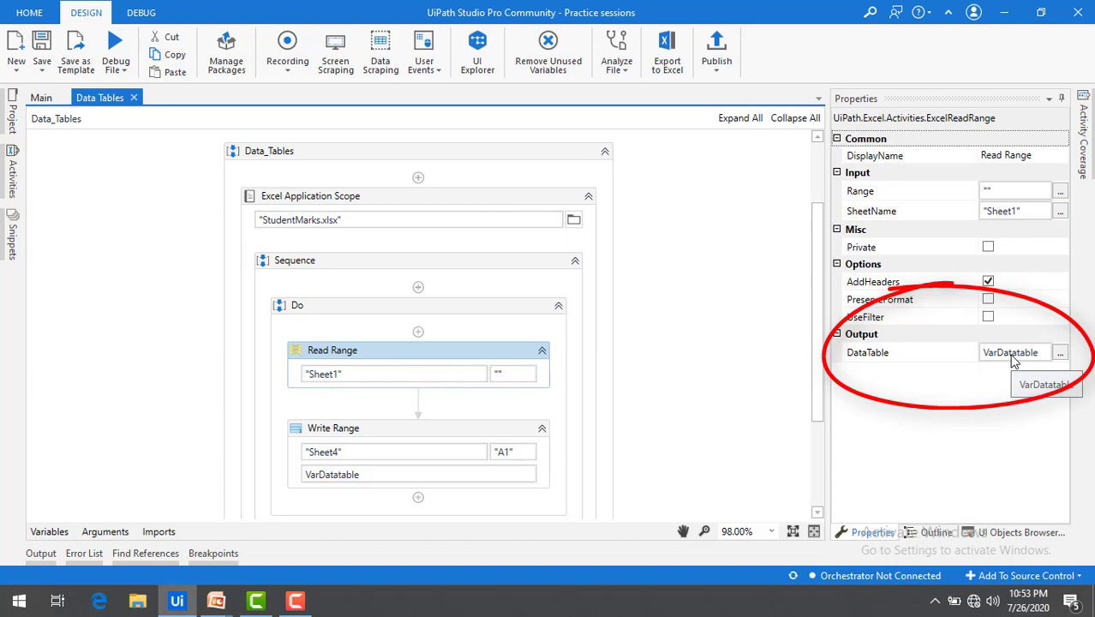
mouse_move(1015, 360)
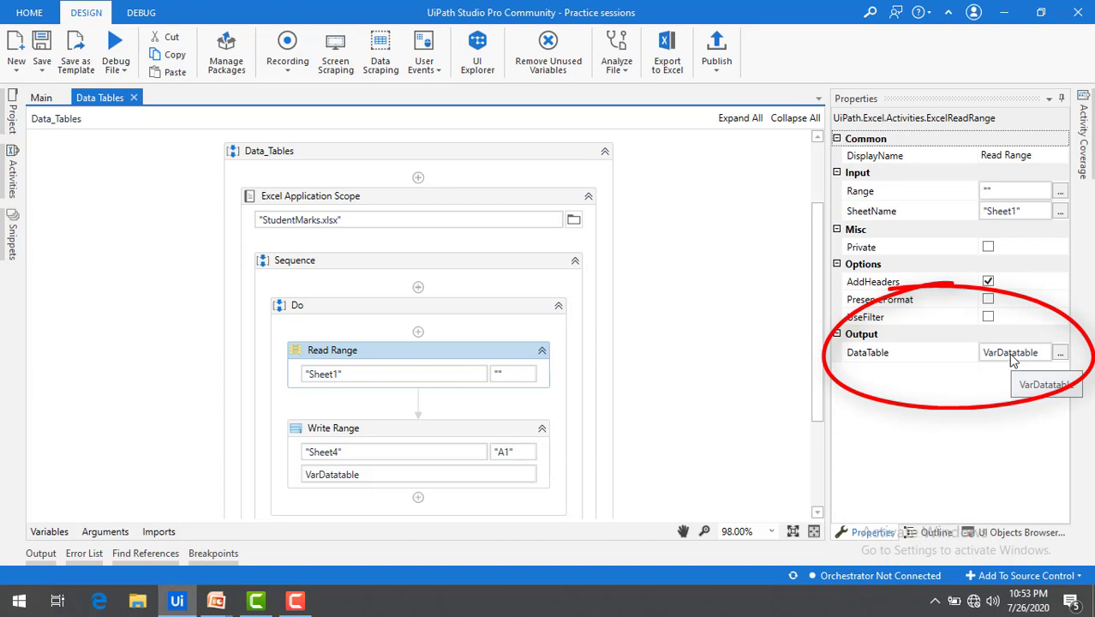
mouse_move(894, 375)
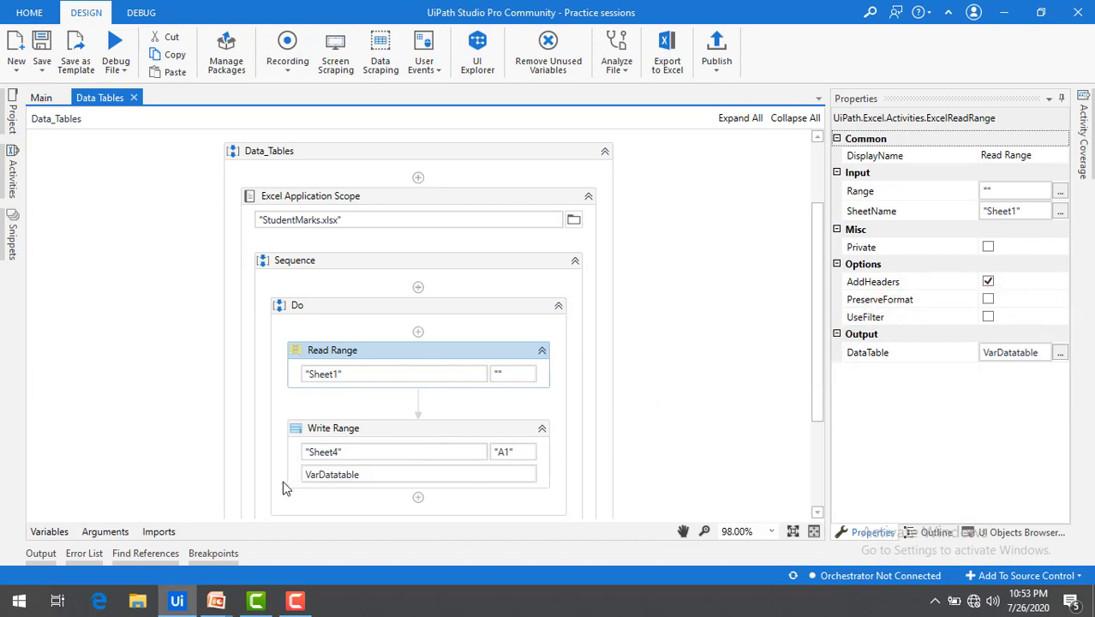
click(332, 428)
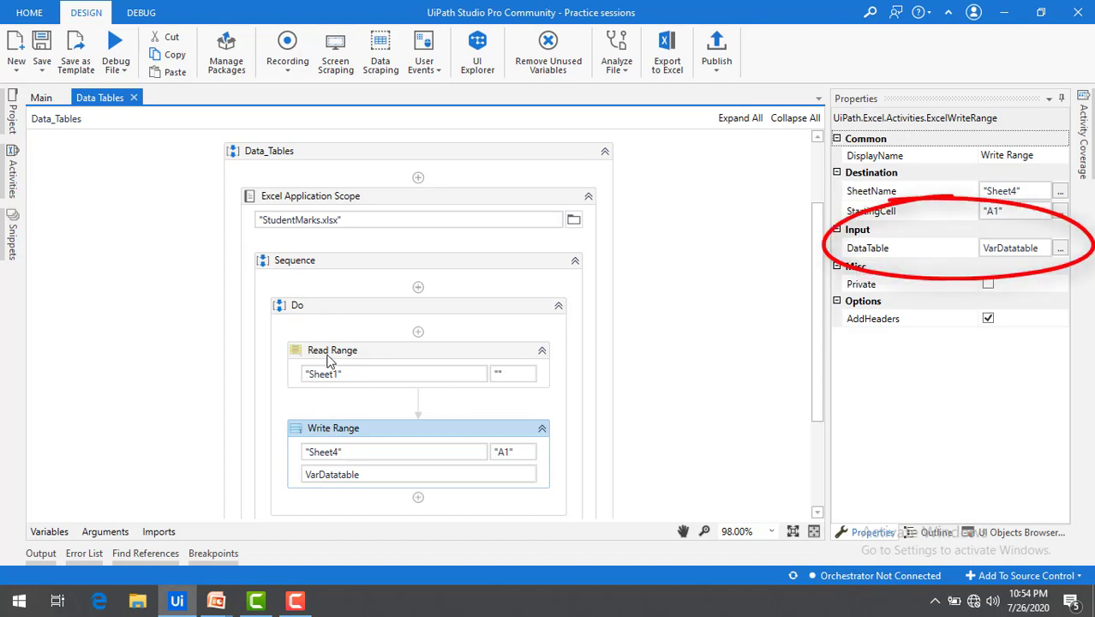
click(332, 350)
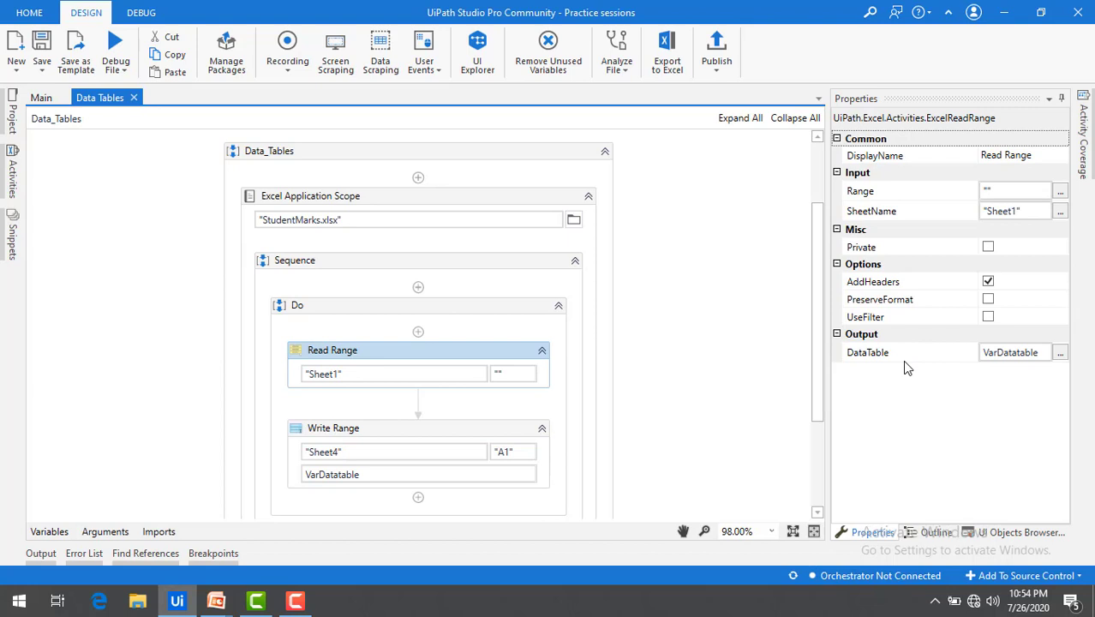
mouse_move(1045, 378)
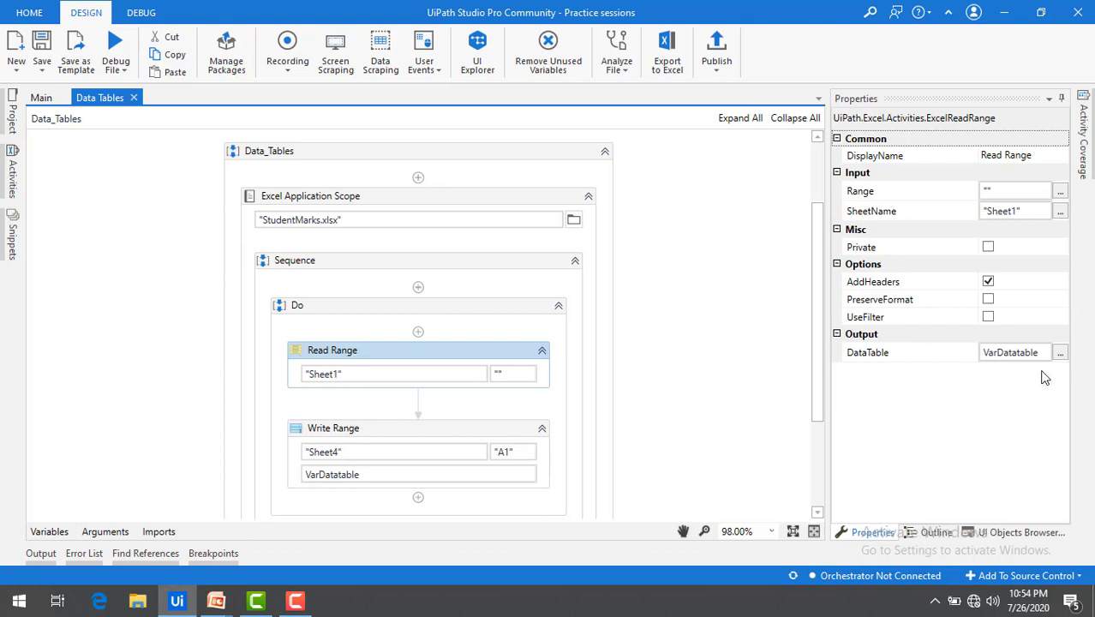
mouse_move(318, 353)
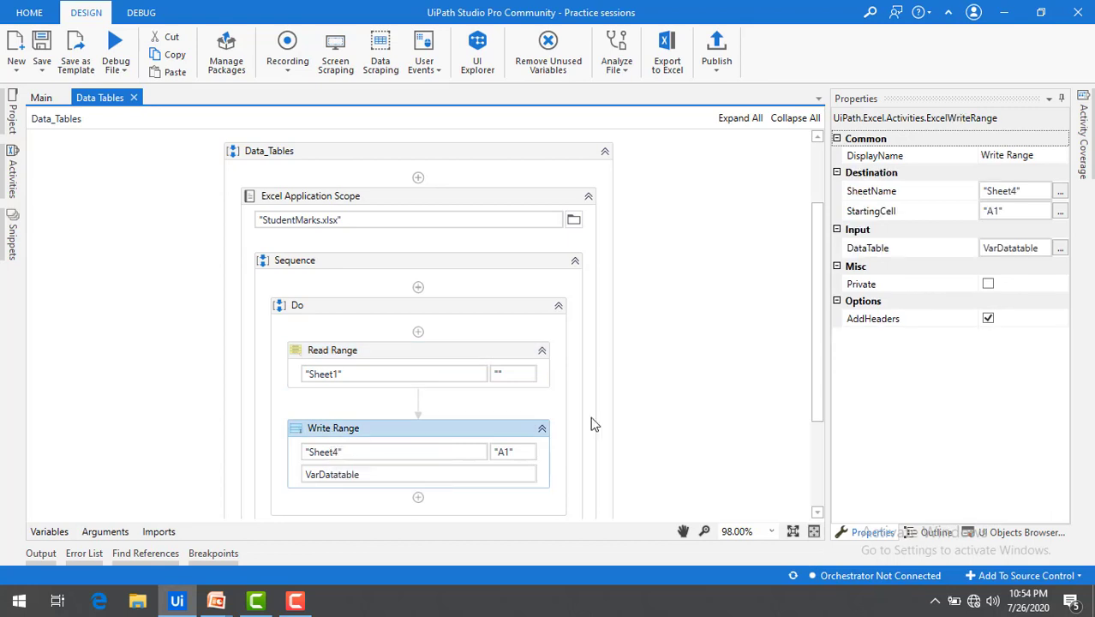
mouse_move(564, 414)
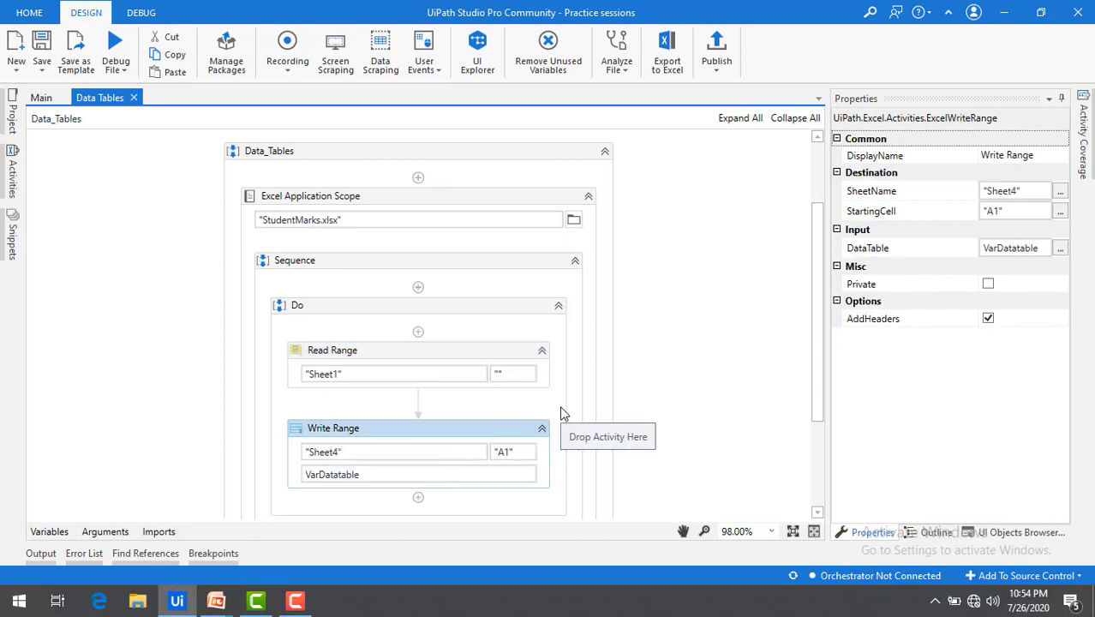
click(333, 350)
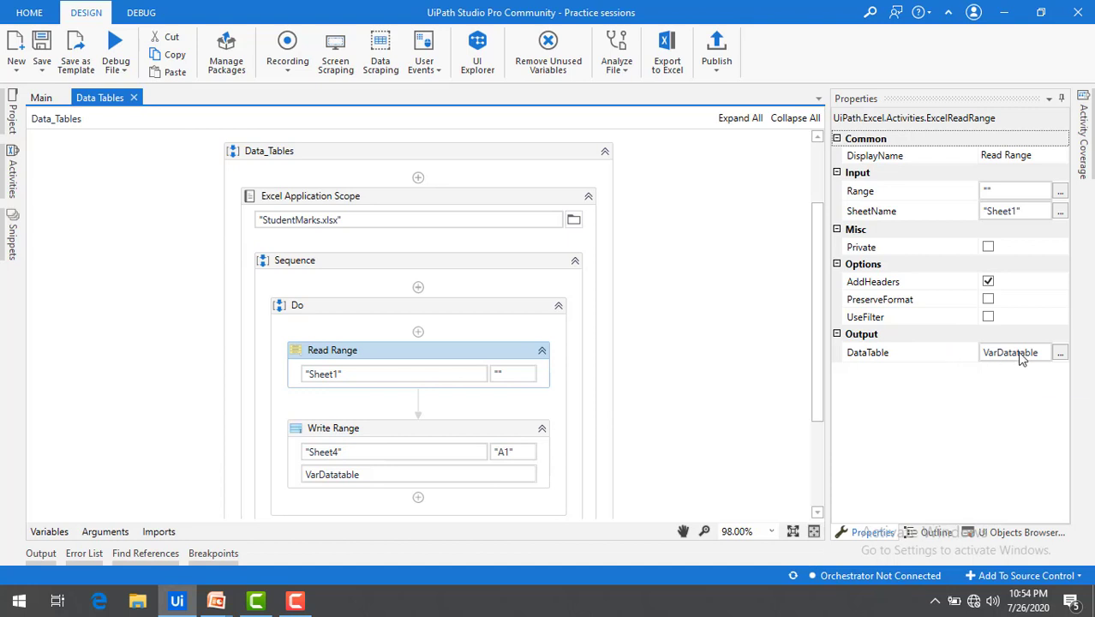
mouse_move(629, 399)
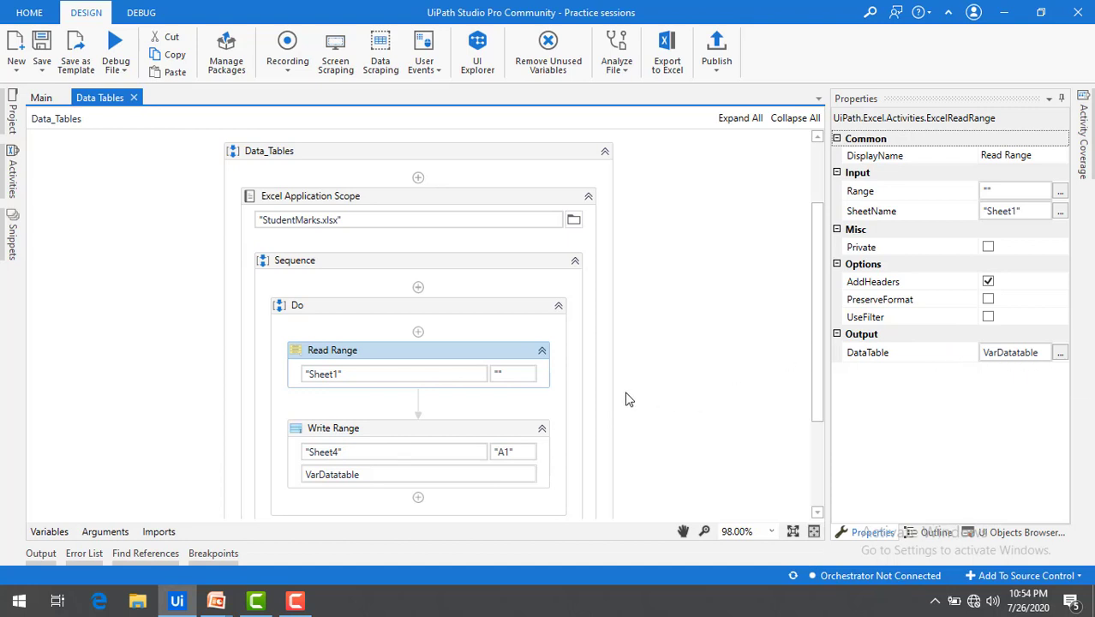
mouse_move(604, 397)
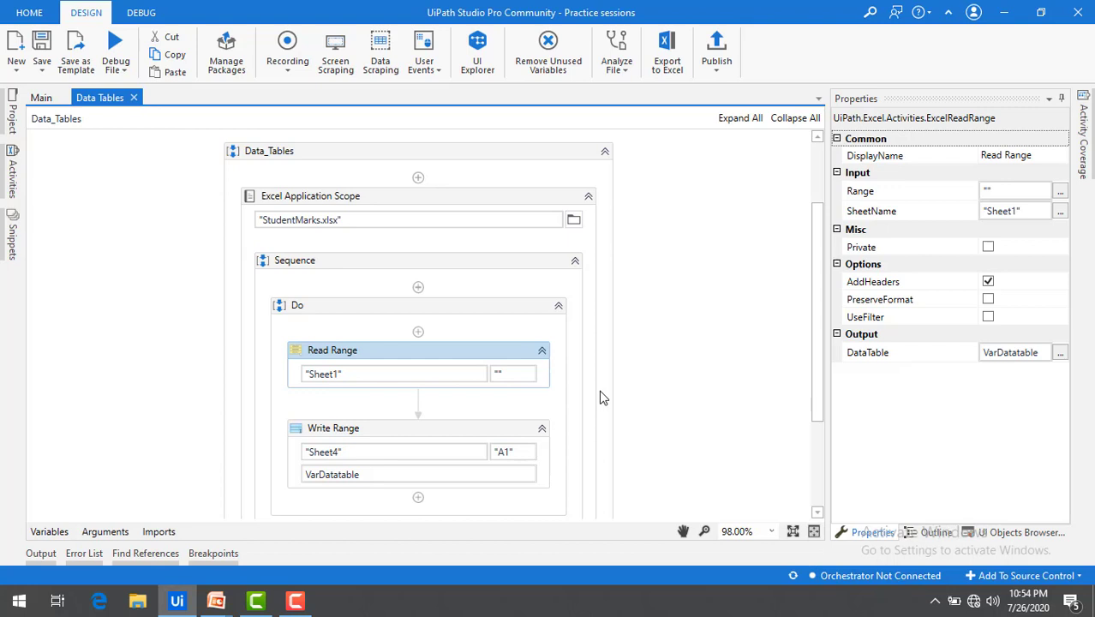
mouse_move(940, 365)
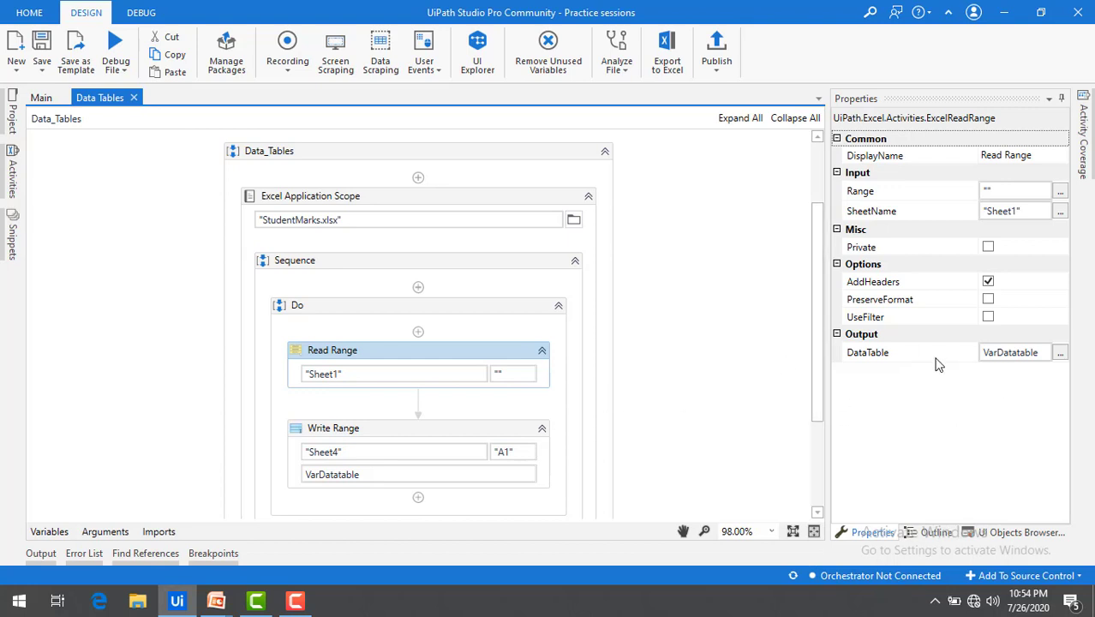
mouse_move(607, 201)
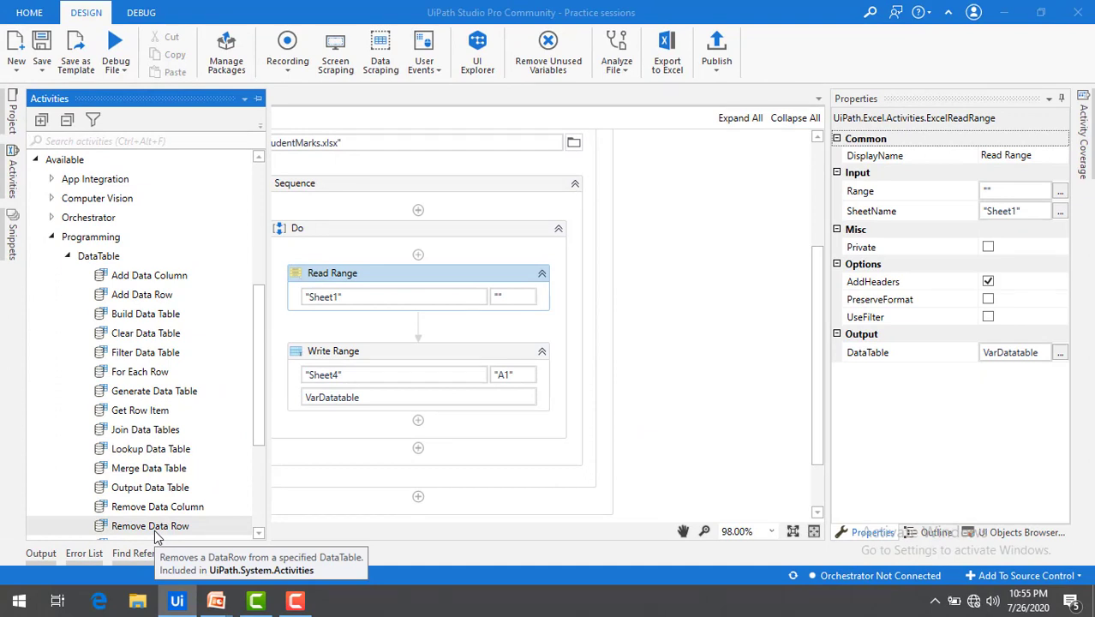
mouse_move(140, 371)
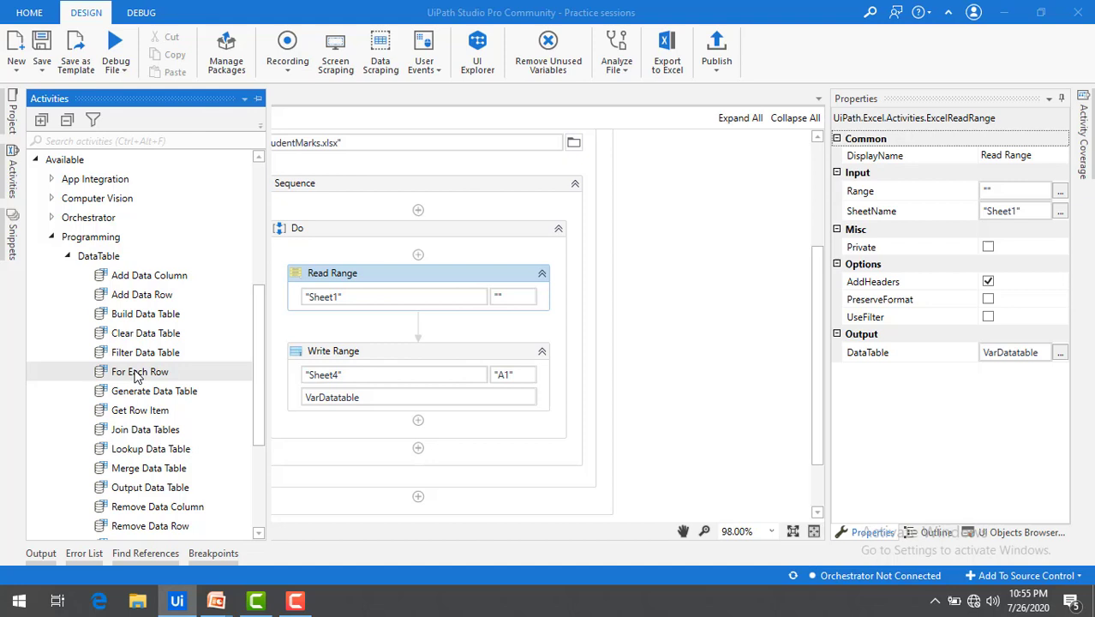
mouse_move(140, 371)
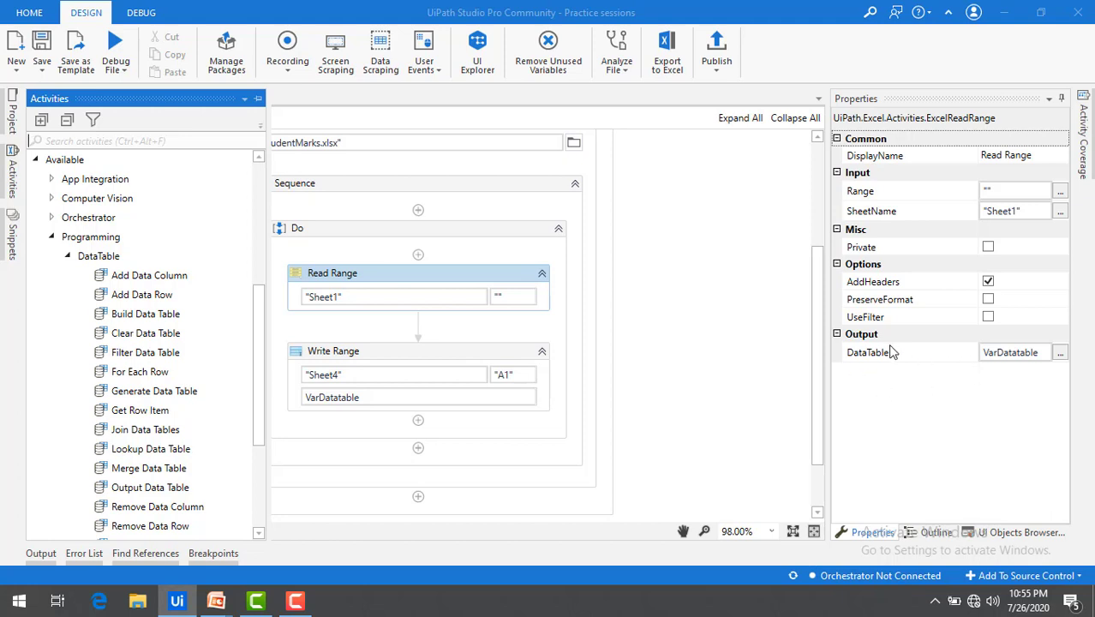
mouse_move(150, 228)
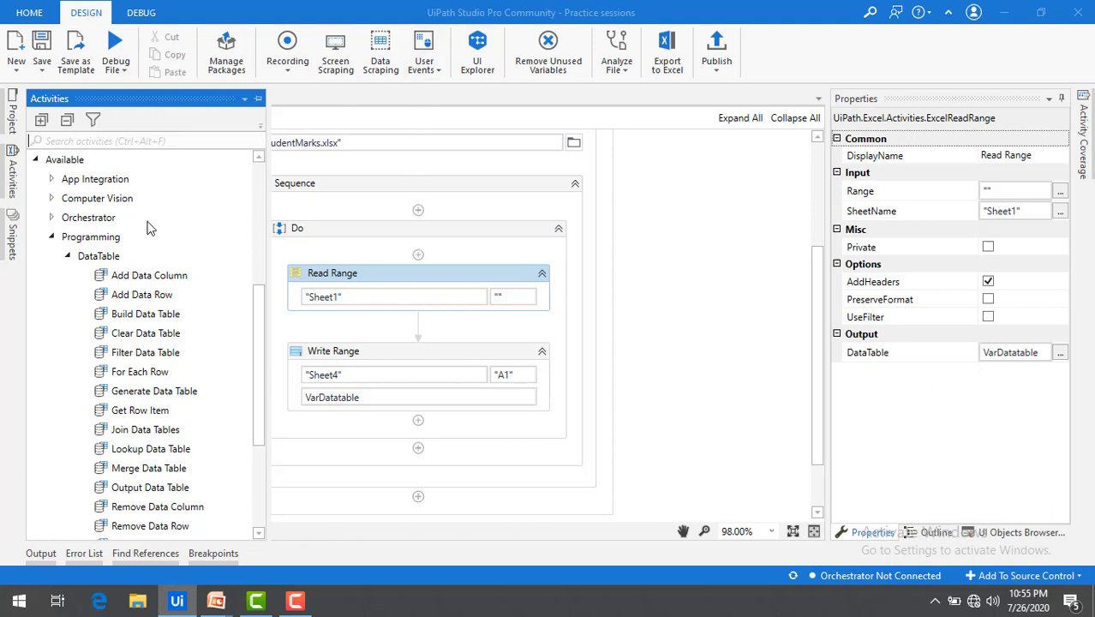
scroll(down, 3)
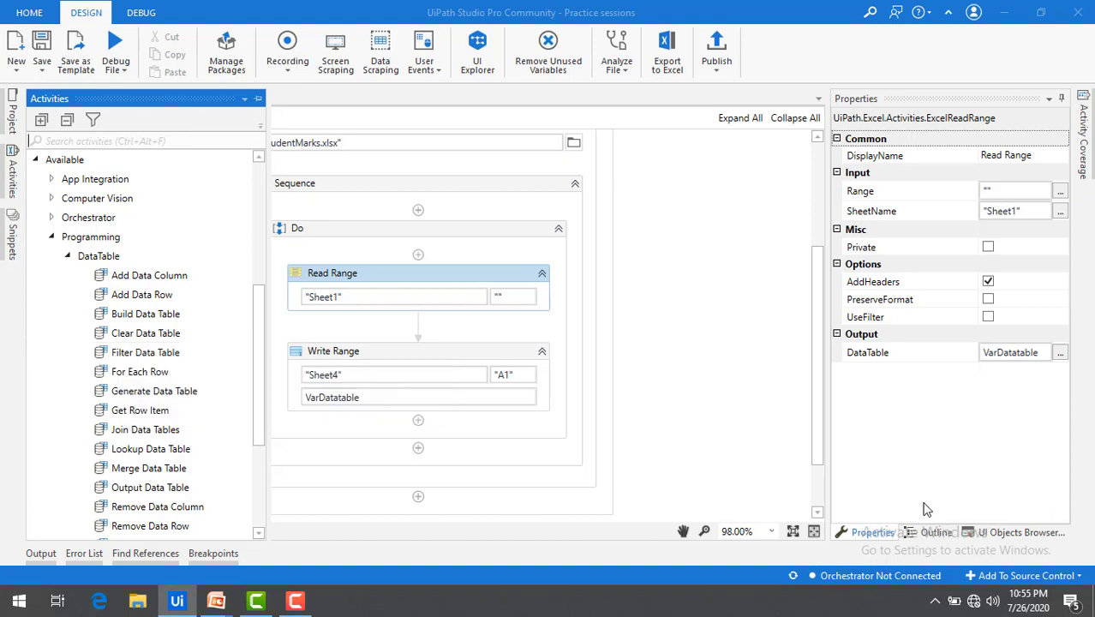
mouse_move(651, 335)
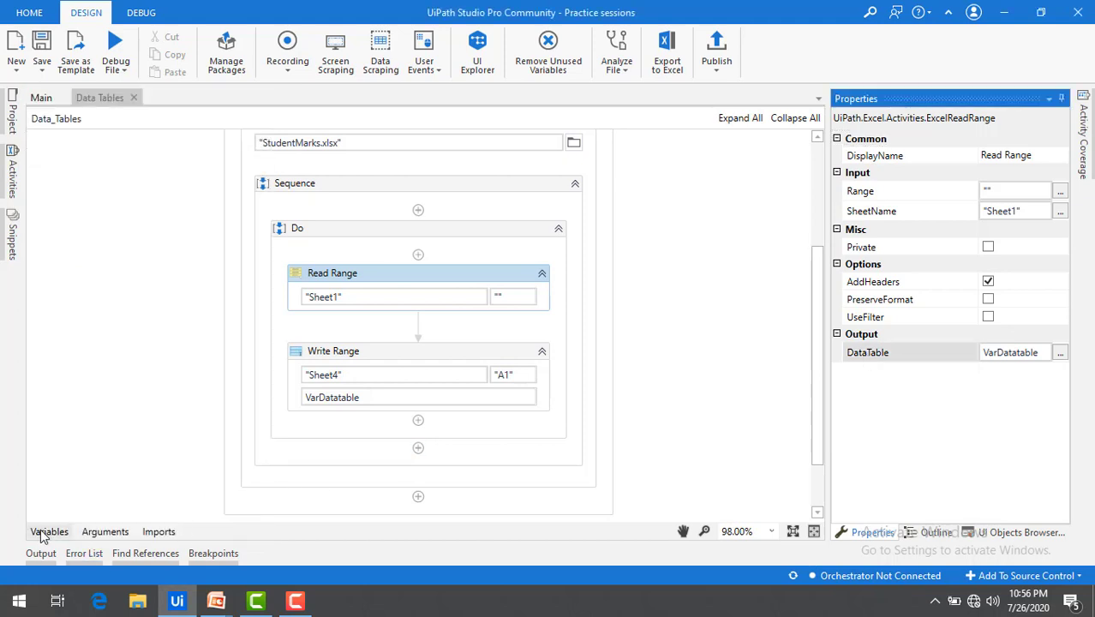
In the Variables panel, select VarDatatable and expand its variable type dropdown
click(49, 531)
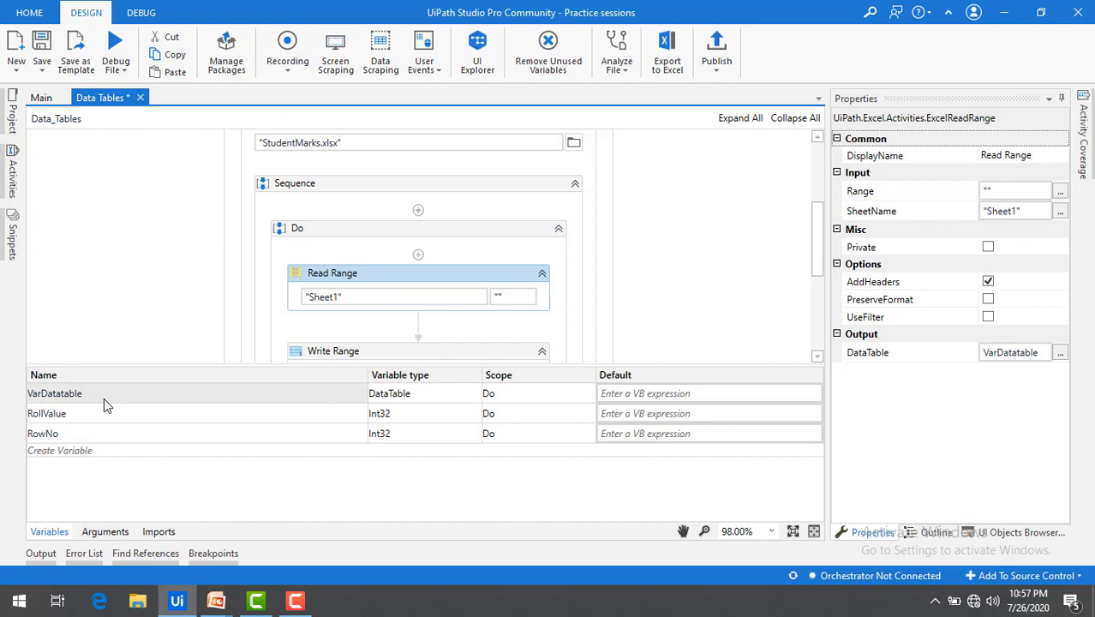
click(55, 393)
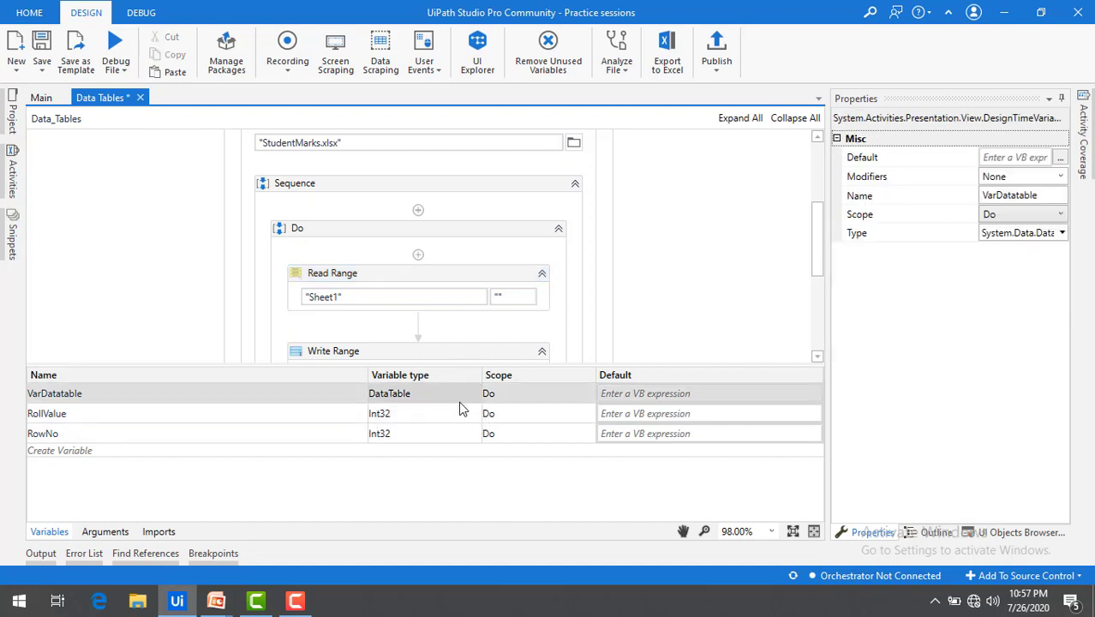
click(423, 393)
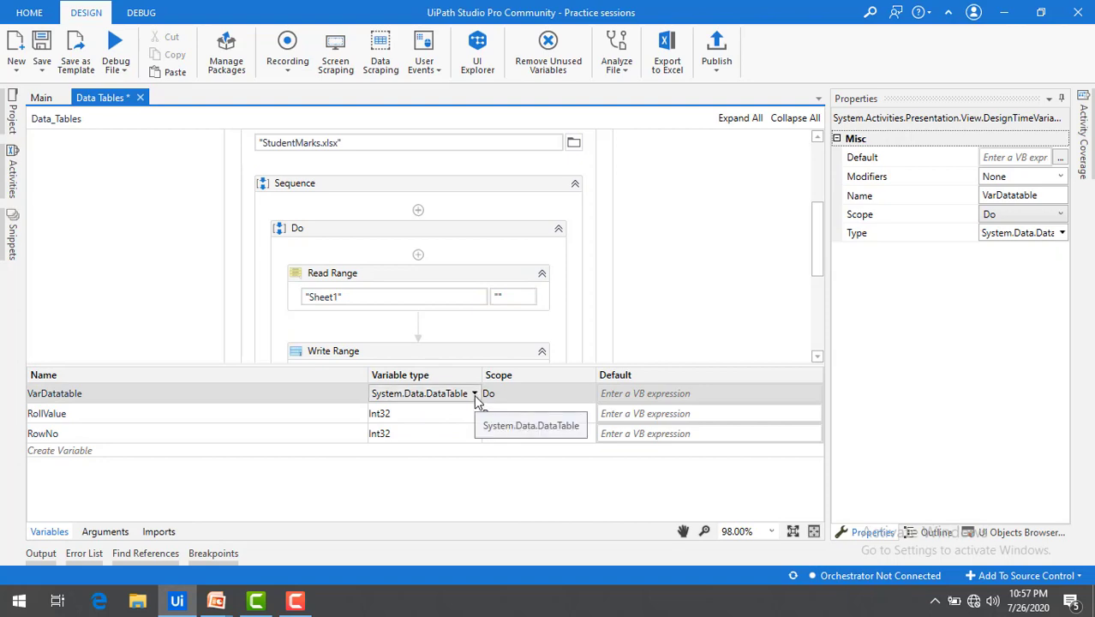
click(475, 393)
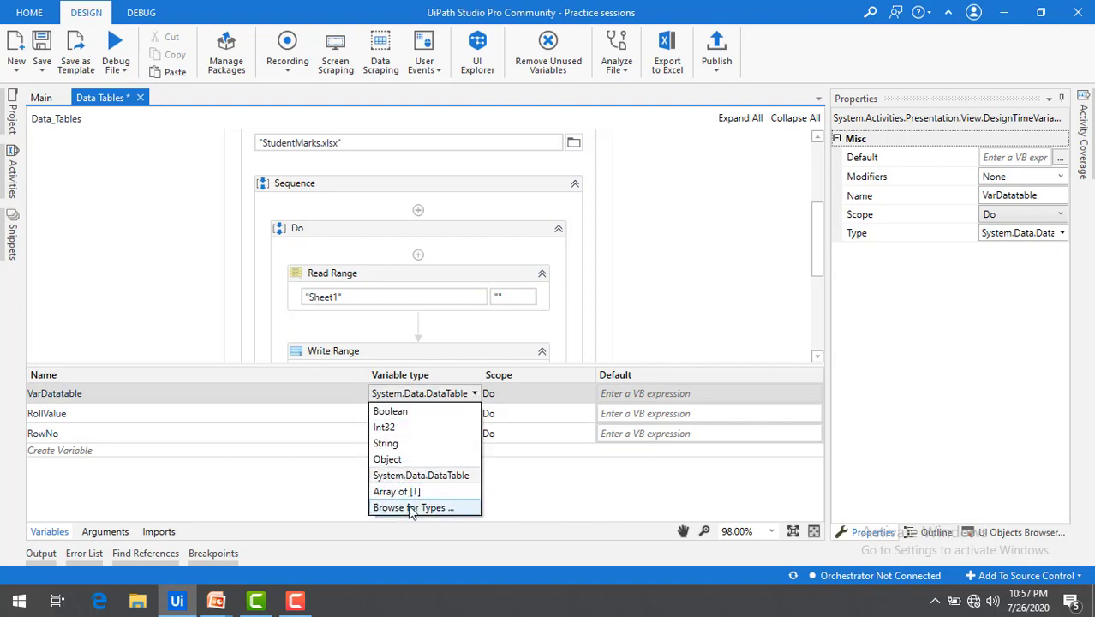
Search Browse for Types for 'System.Data', then close it, keeping System.Data.DataTable
click(414, 507)
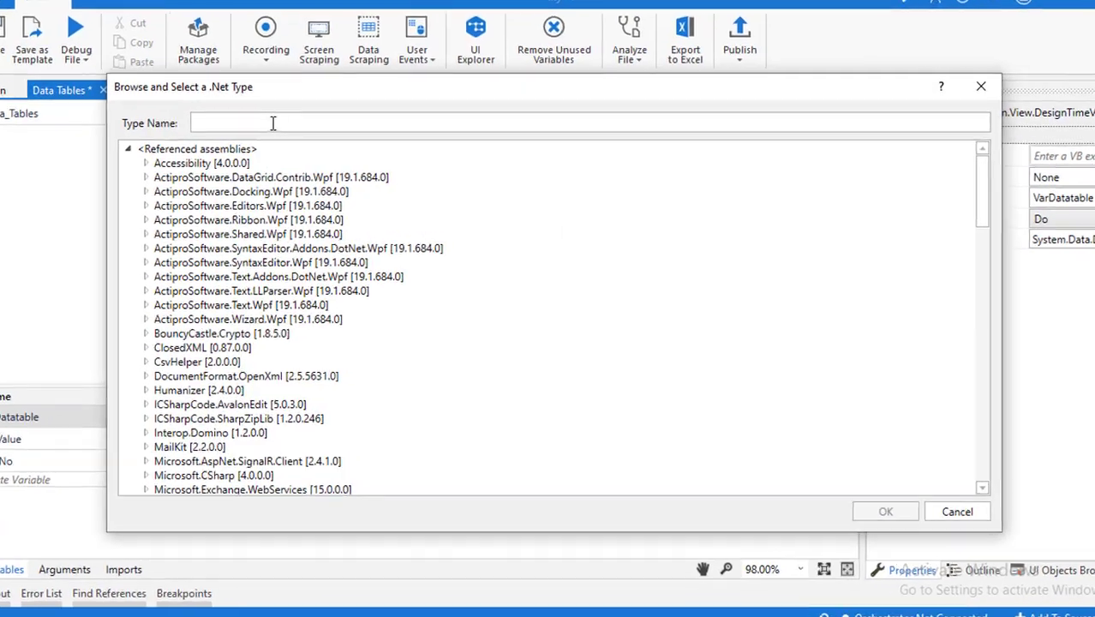
text(System.Data)
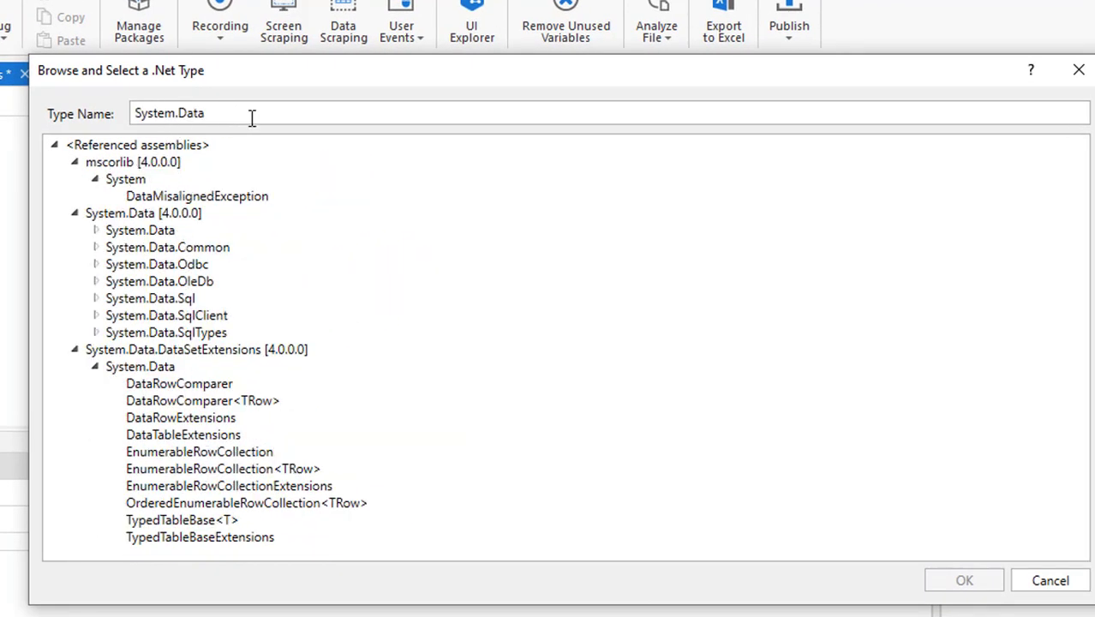
mouse_move(202, 445)
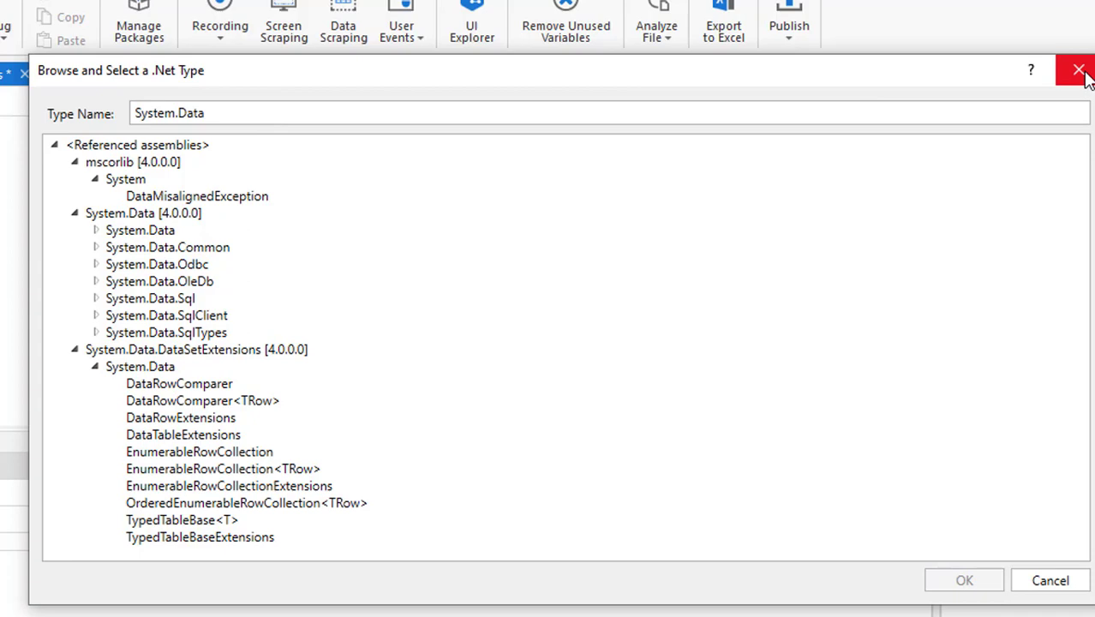
click(1079, 69)
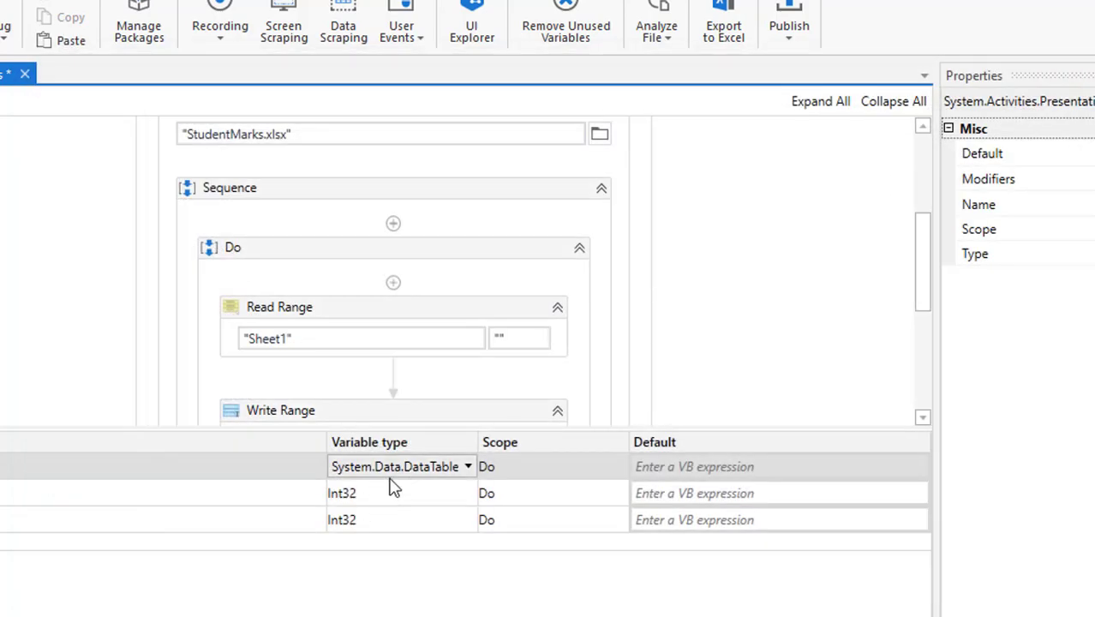